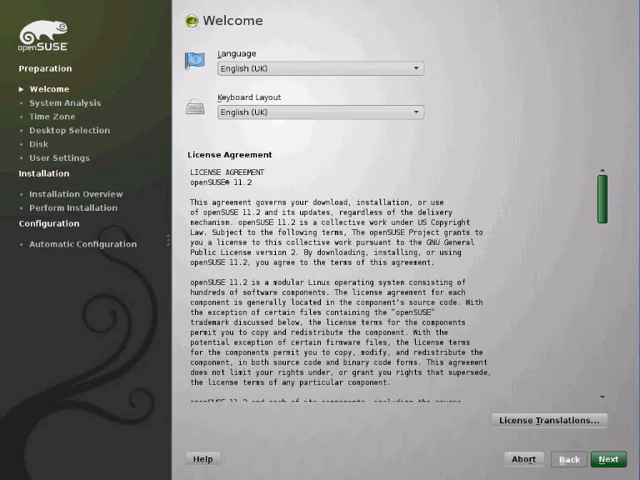
Keep English (UK) language and keyboard, accept the licence and continue to Installation Mode
scroll(down, 3)
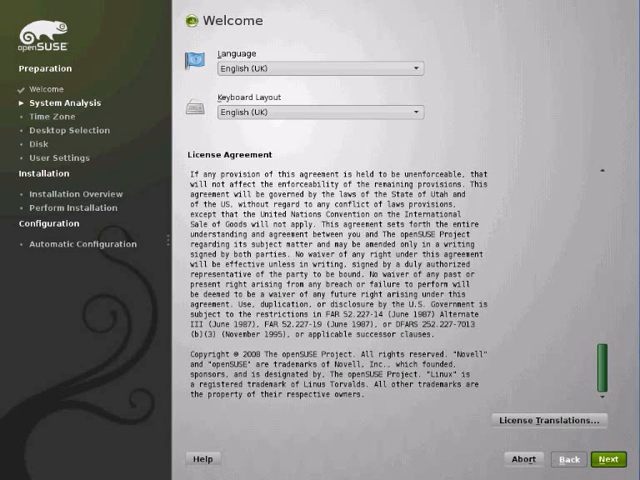
click(608, 458)
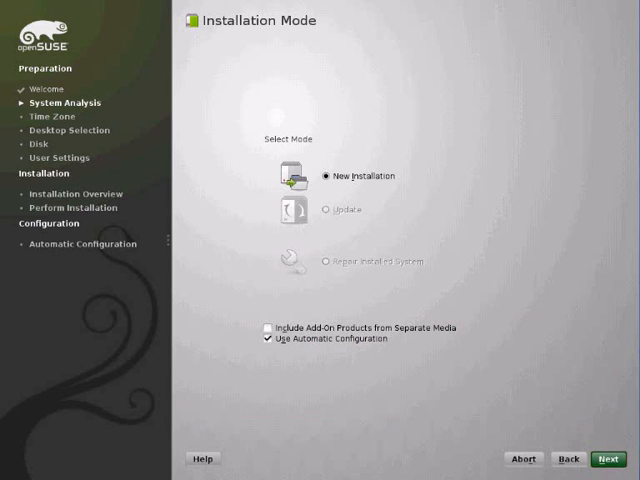
Disable automatic configuration, keep the Europe/United Kingdom time zone and choose the KDE desktop
click(268, 340)
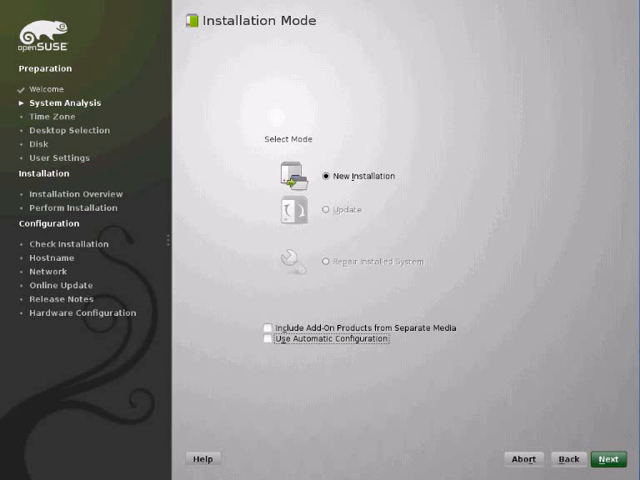
click(608, 460)
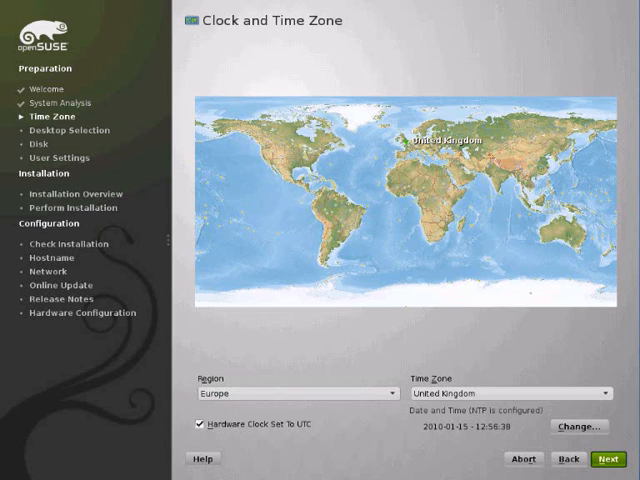
click(612, 458)
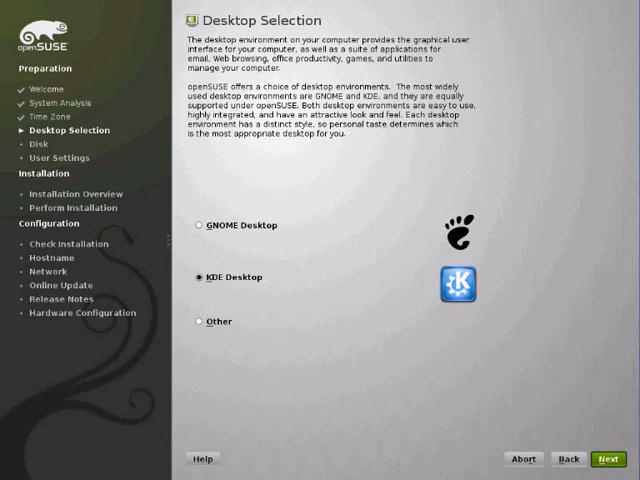
click(608, 458)
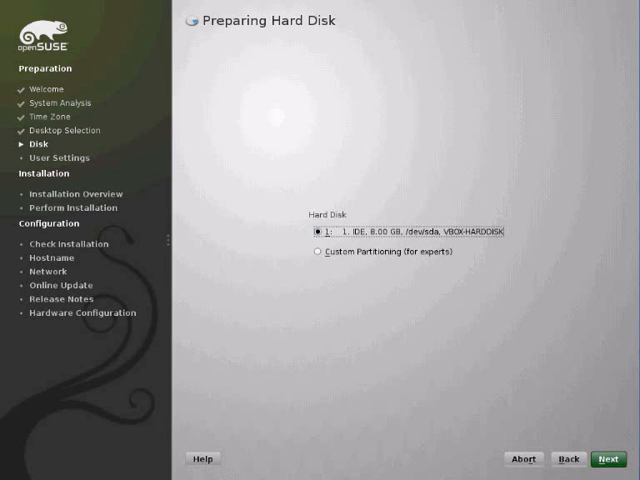
Use the single detected disk without a separate home partition and enter expert partitioning
click(608, 458)
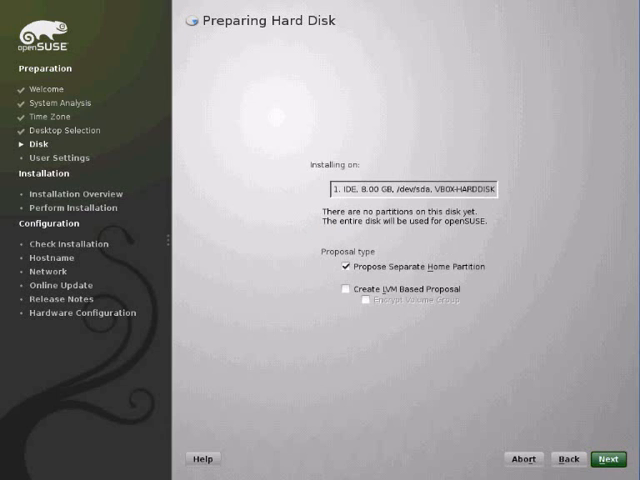
click(342, 264)
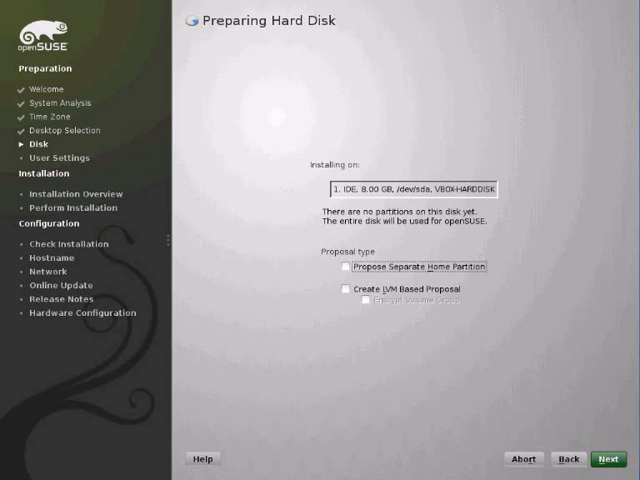
click(608, 460)
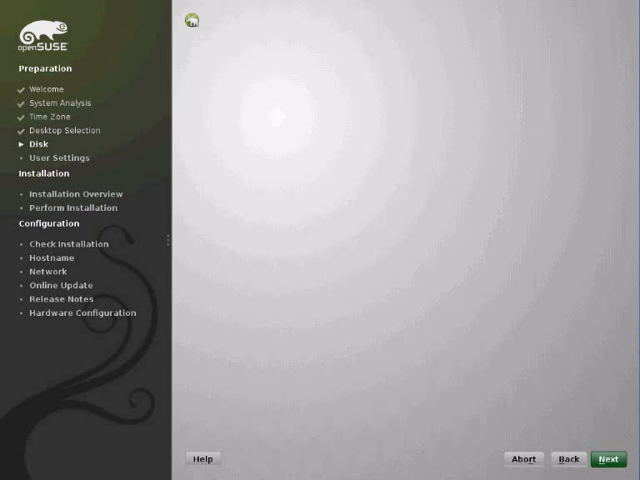
click(606, 460)
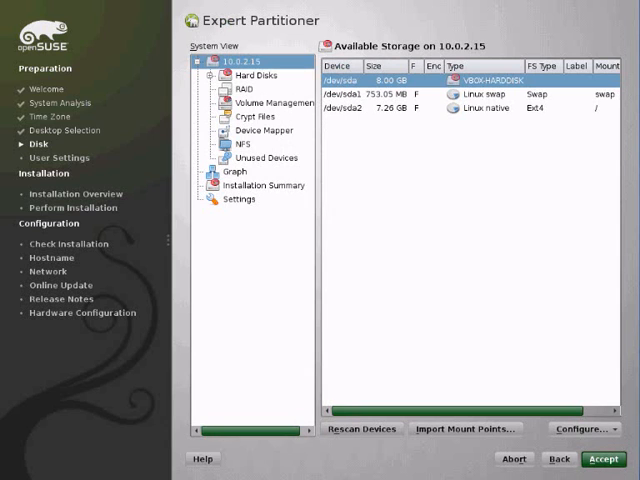
Format root partition /dev/sda2 with JFS, confirming the unsupported file system warning
click(242, 88)
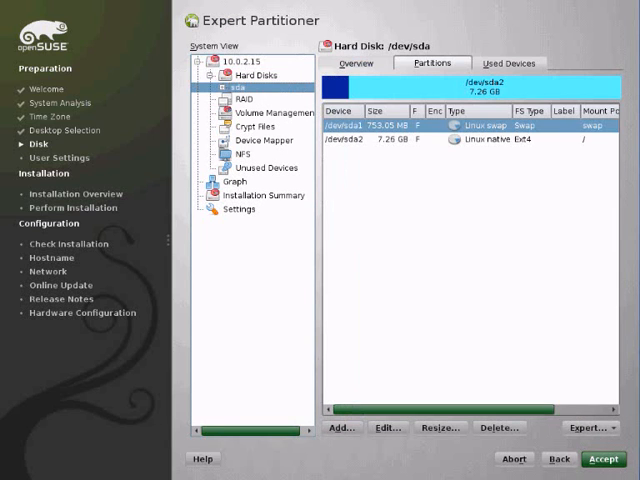
click(256, 116)
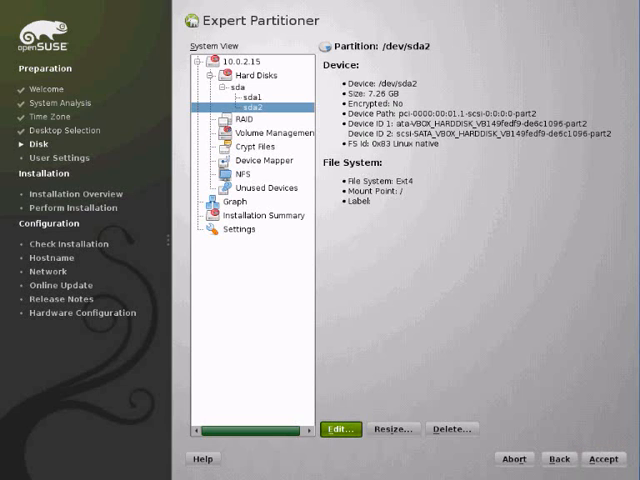
click(604, 460)
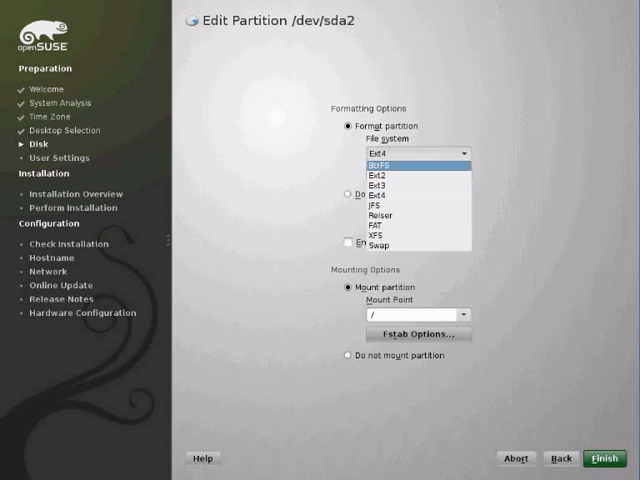
click(356, 204)
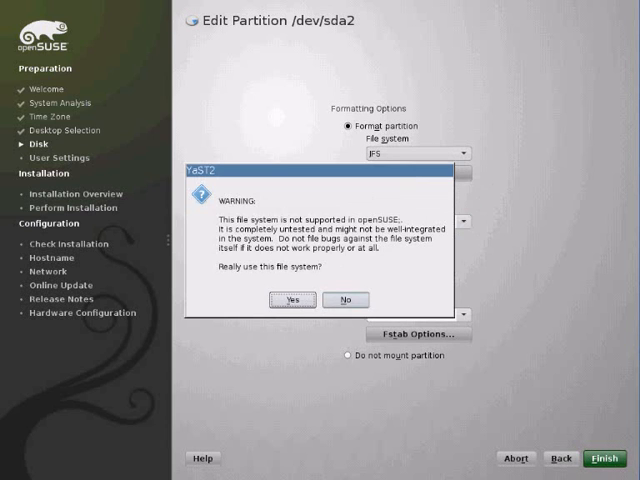
click(292, 300)
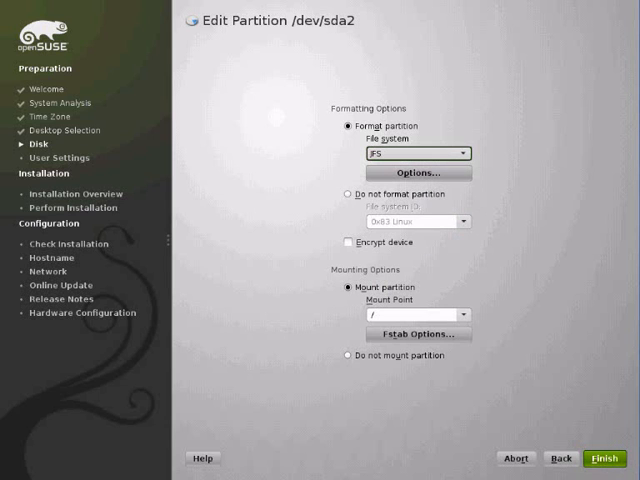
click(604, 458)
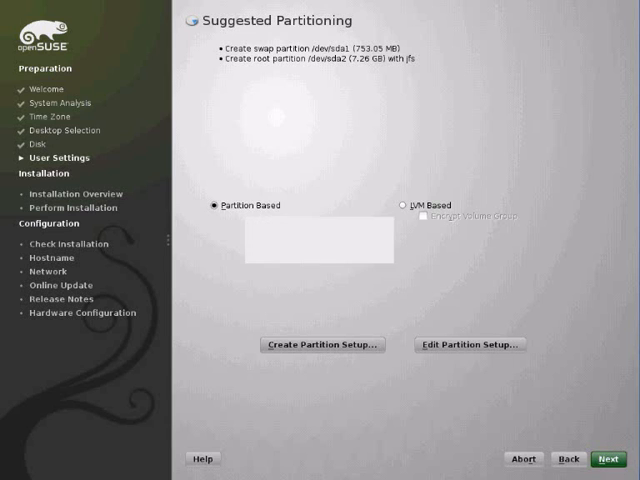
Create user 'Techsnap' without automatic login, accepting the weak-password warning, and reach Installation Settings
click(608, 458)
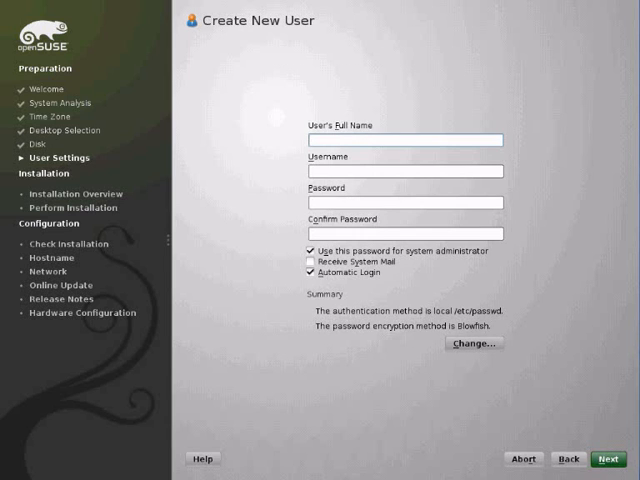
text(Techsnap)
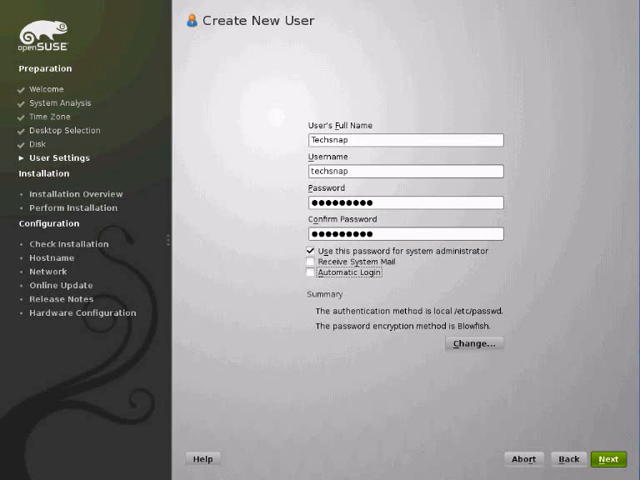
click(608, 458)
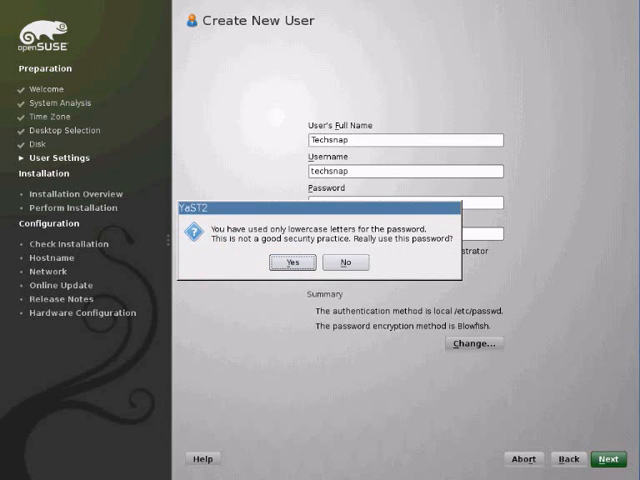
click(292, 262)
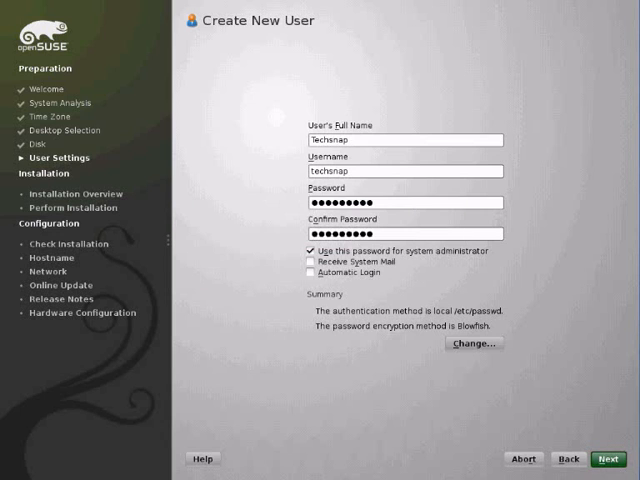
click(608, 458)
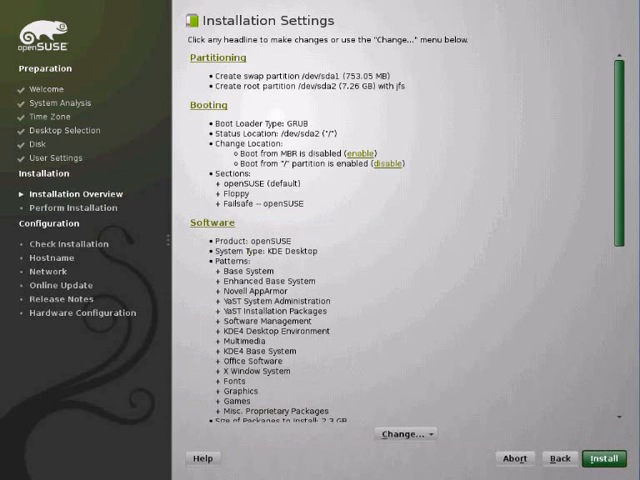
Review the installation summary and enter the Booting section's boot loader options
scroll(down, 3)
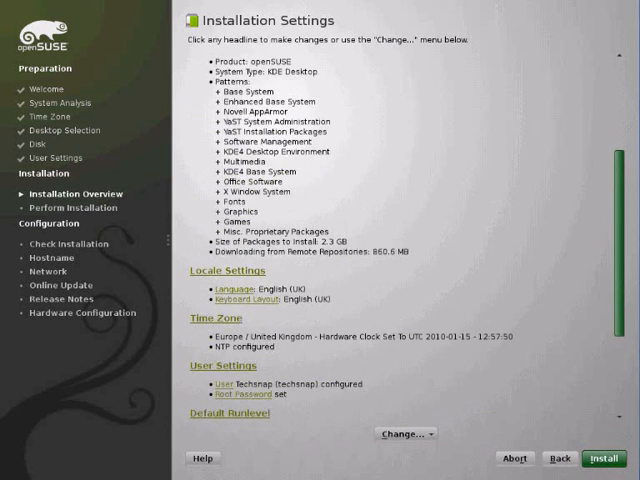
scroll(up, 3)
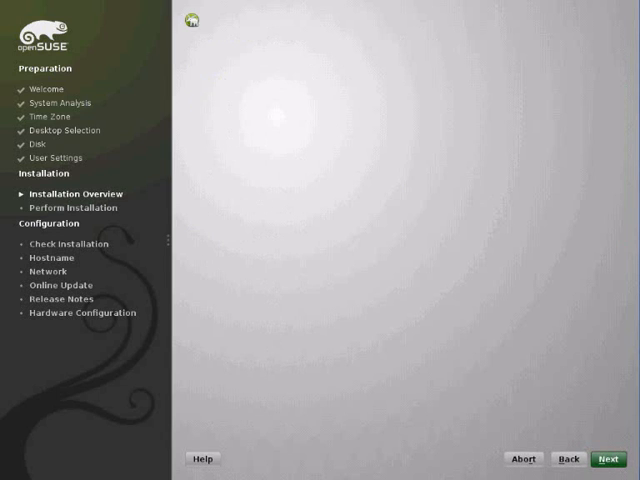
click(608, 458)
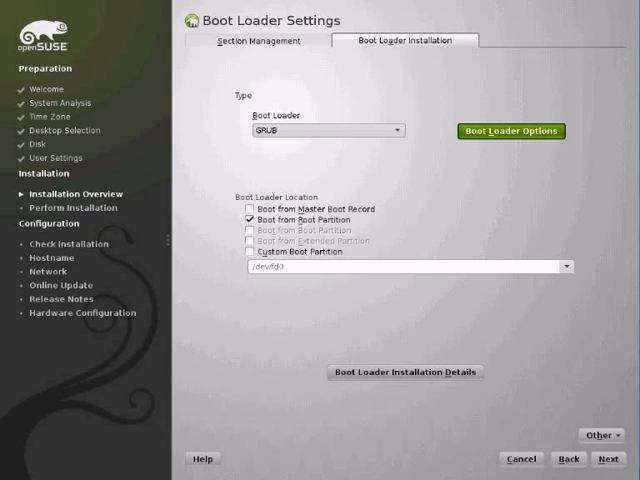
click(512, 132)
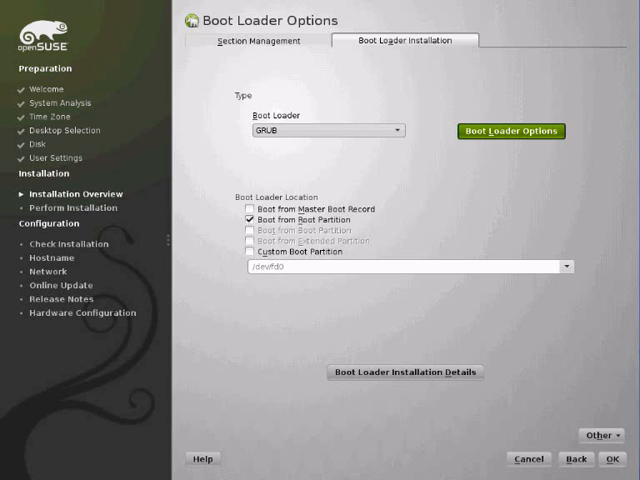
Review the disk order, keeping GRUB on the root partition, and return to Installation Settings
click(512, 132)
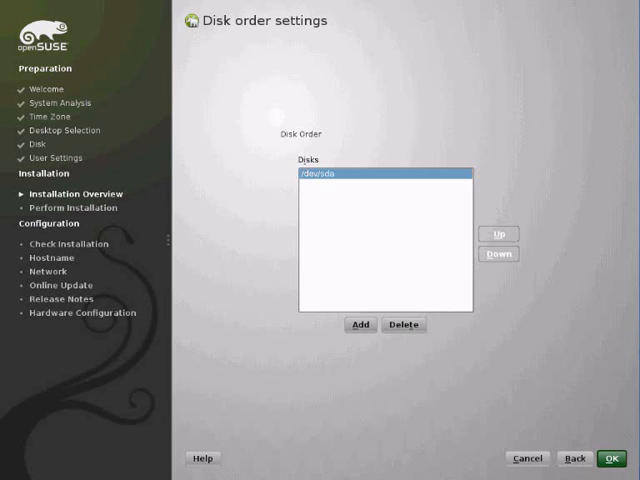
click(612, 458)
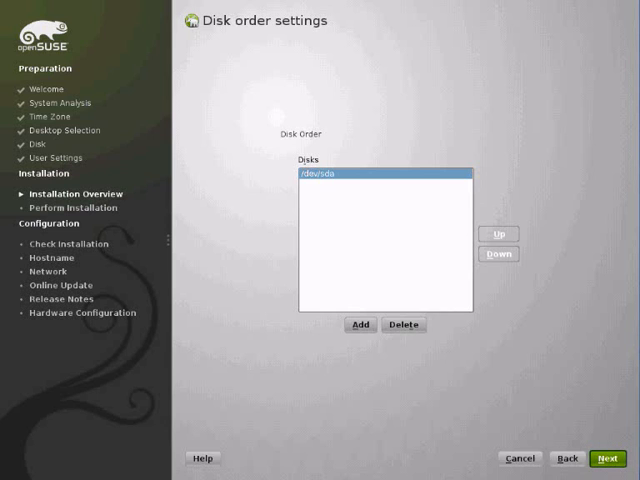
click(608, 460)
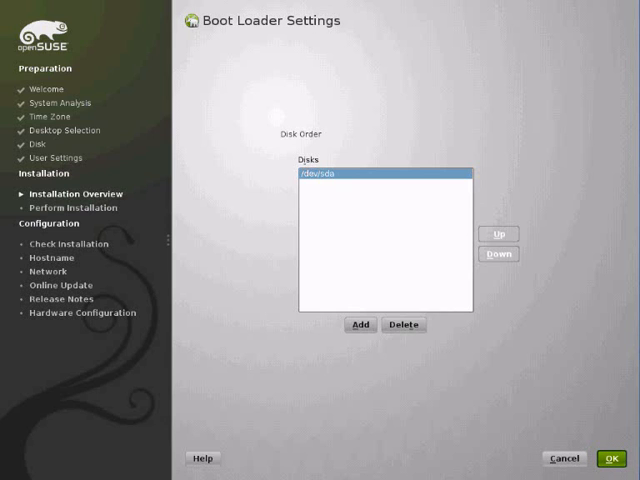
click(608, 458)
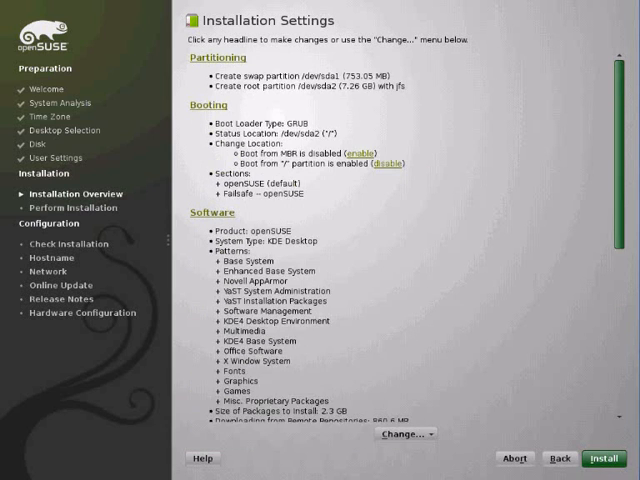
Enter the detailed software selection from the installation summary
scroll(down, 3)
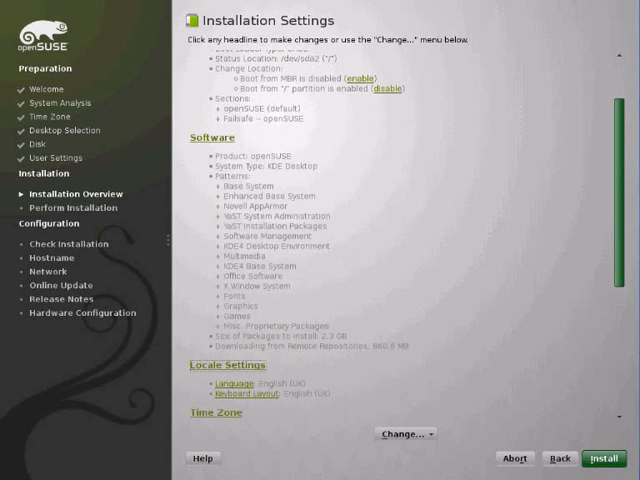
click(604, 460)
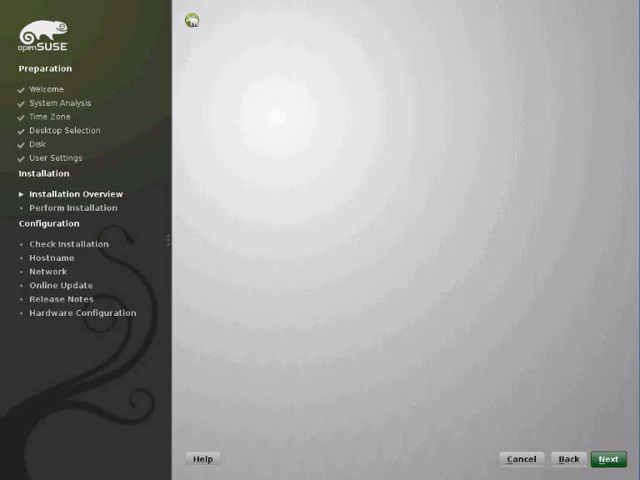
click(608, 460)
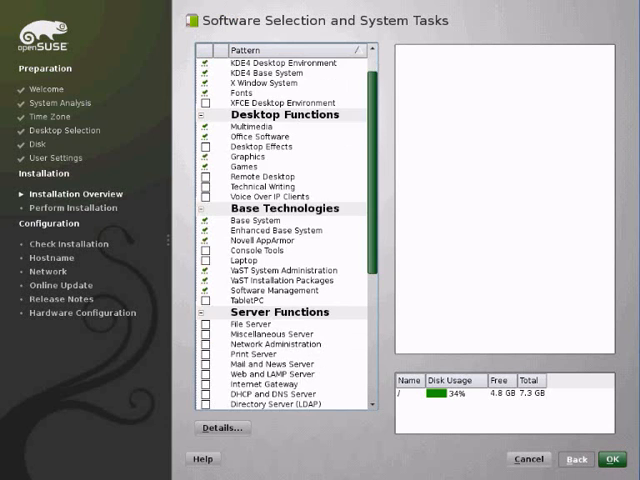
scroll(down, 3)
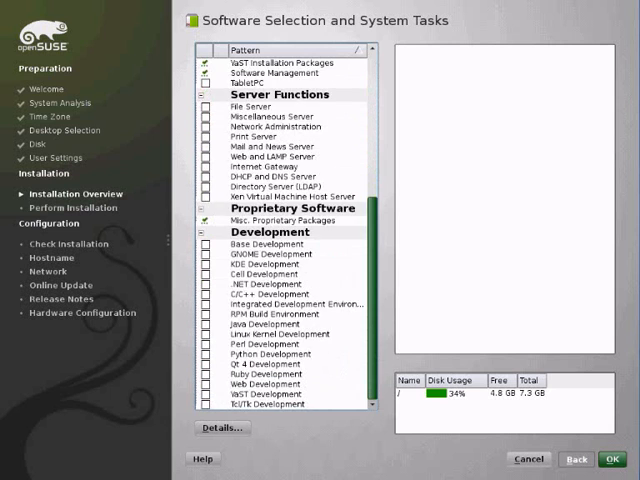
scroll(up, 3)
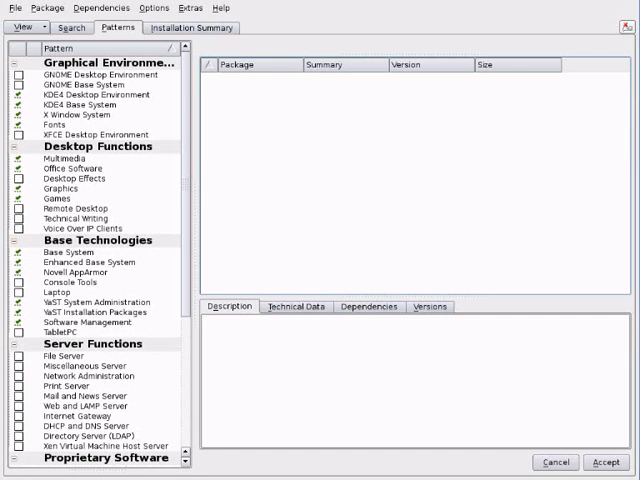
Add the Office Software pattern and accept the automatic dependency changes
click(72, 168)
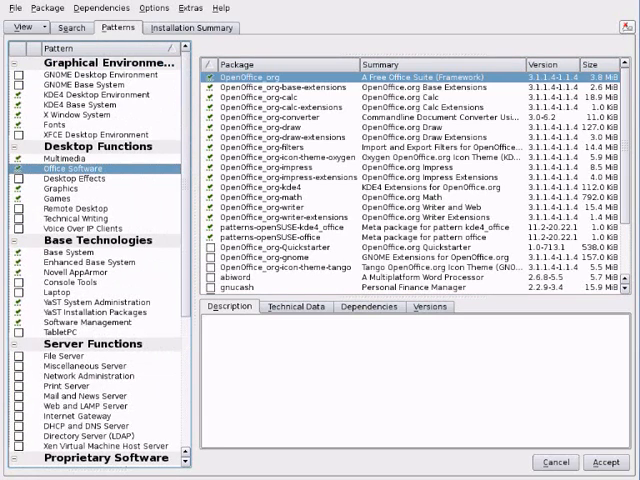
click(588, 462)
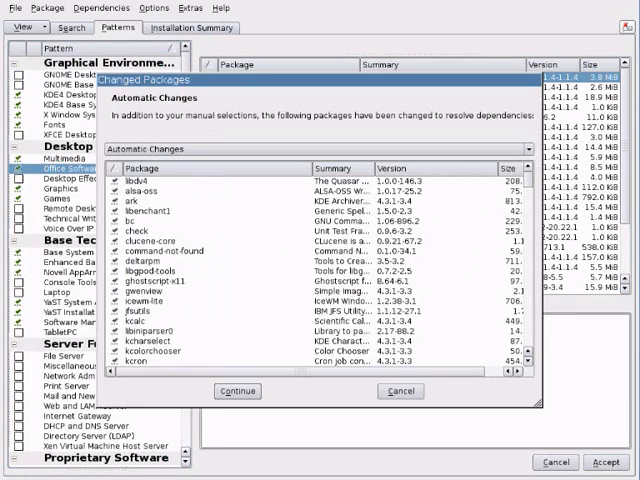
click(236, 392)
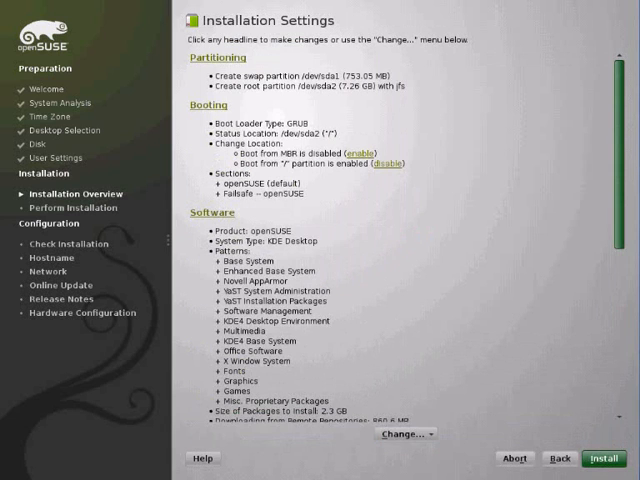
Review all Installation Settings sections and start the installation
scroll(down, 3)
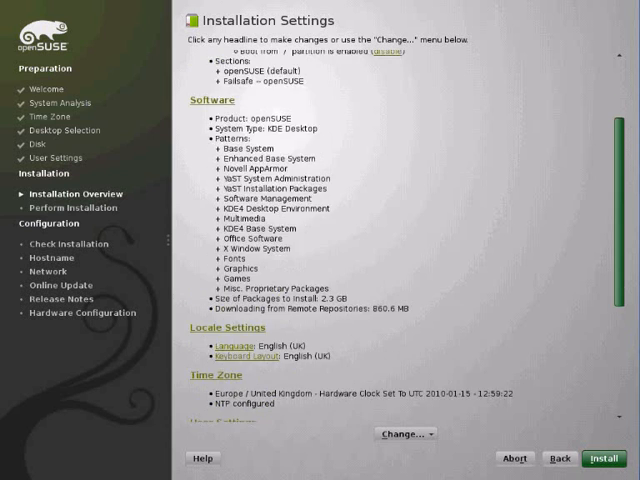
scroll(up, 3)
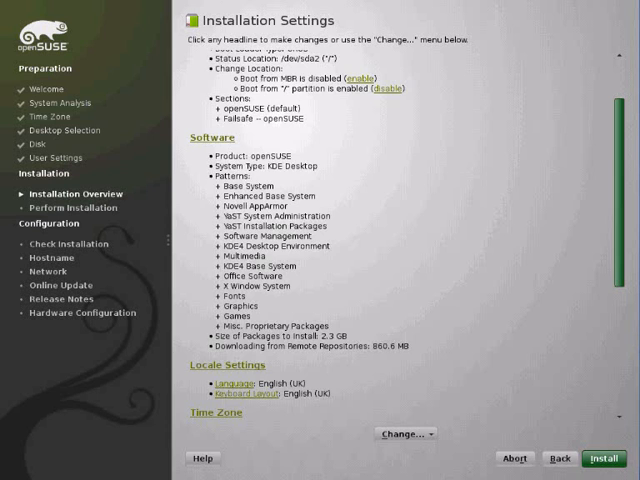
scroll(down, 3)
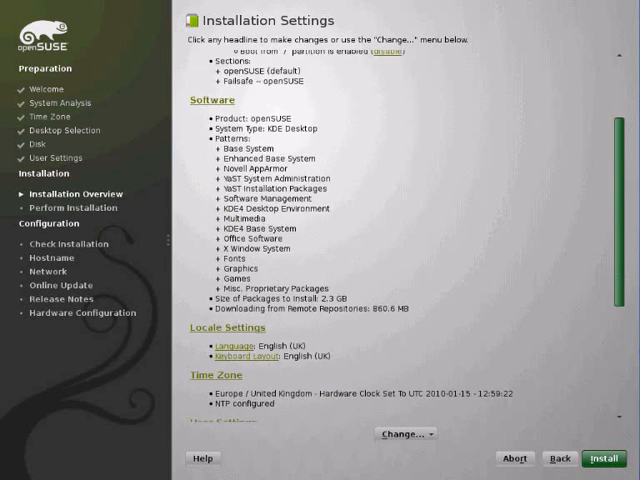
scroll(down, 3)
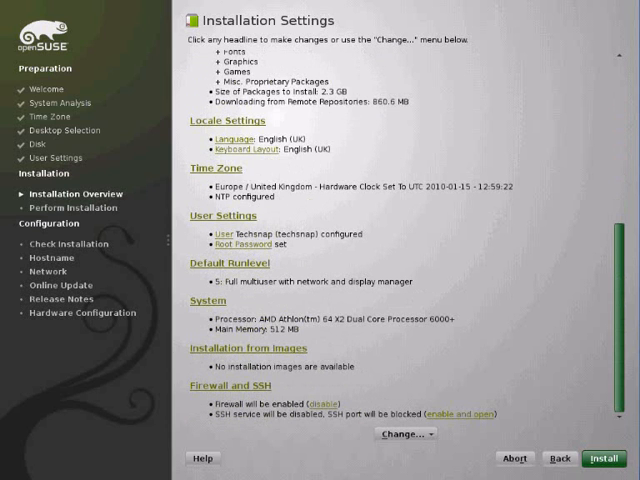
click(604, 458)
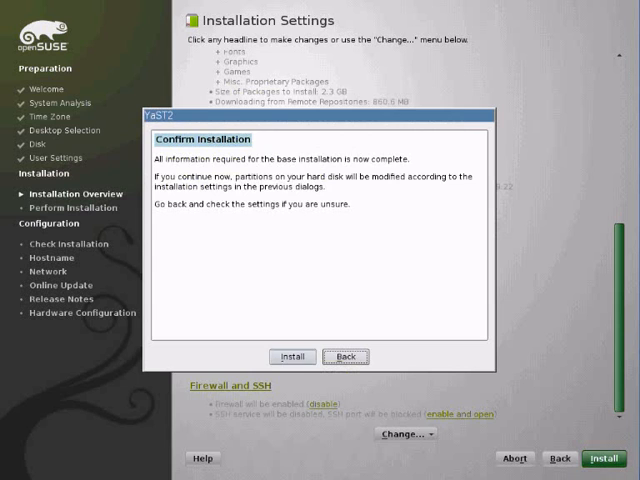
Confirm starting the installation and show the detailed package installation progress
click(292, 356)
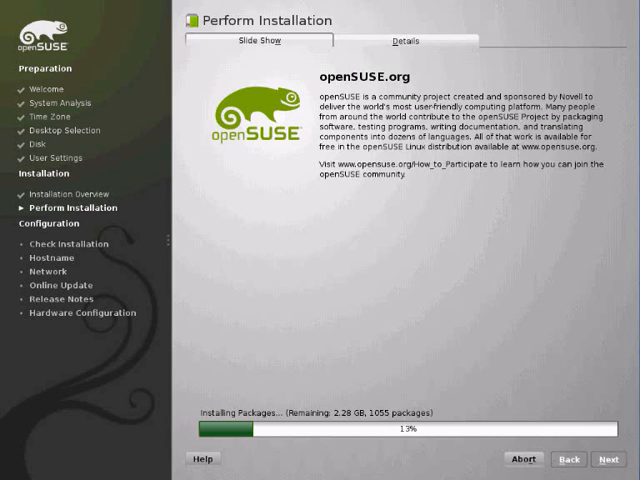
click(400, 40)
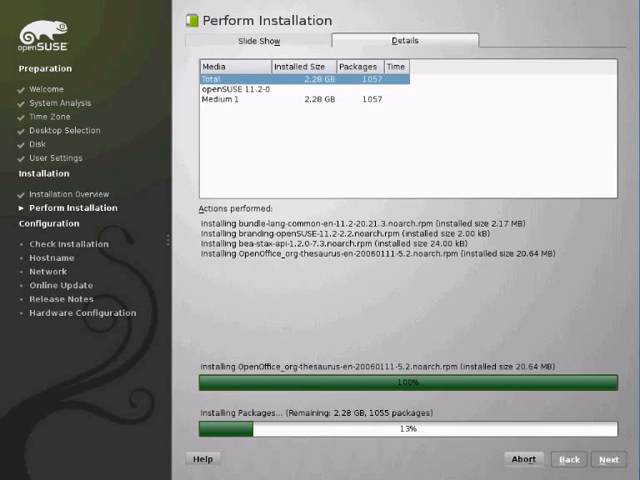